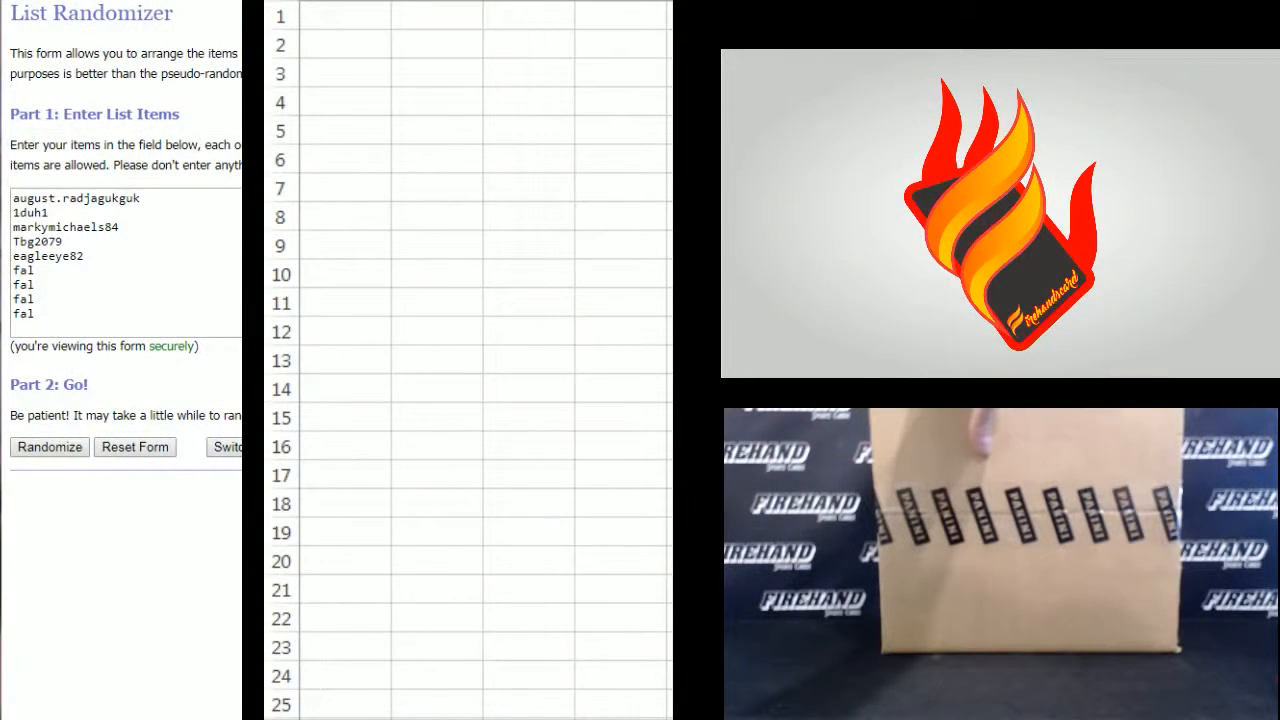
Enter the team names starting with Blazers, enlarge the box, then enter participant names.
type("Blazers")
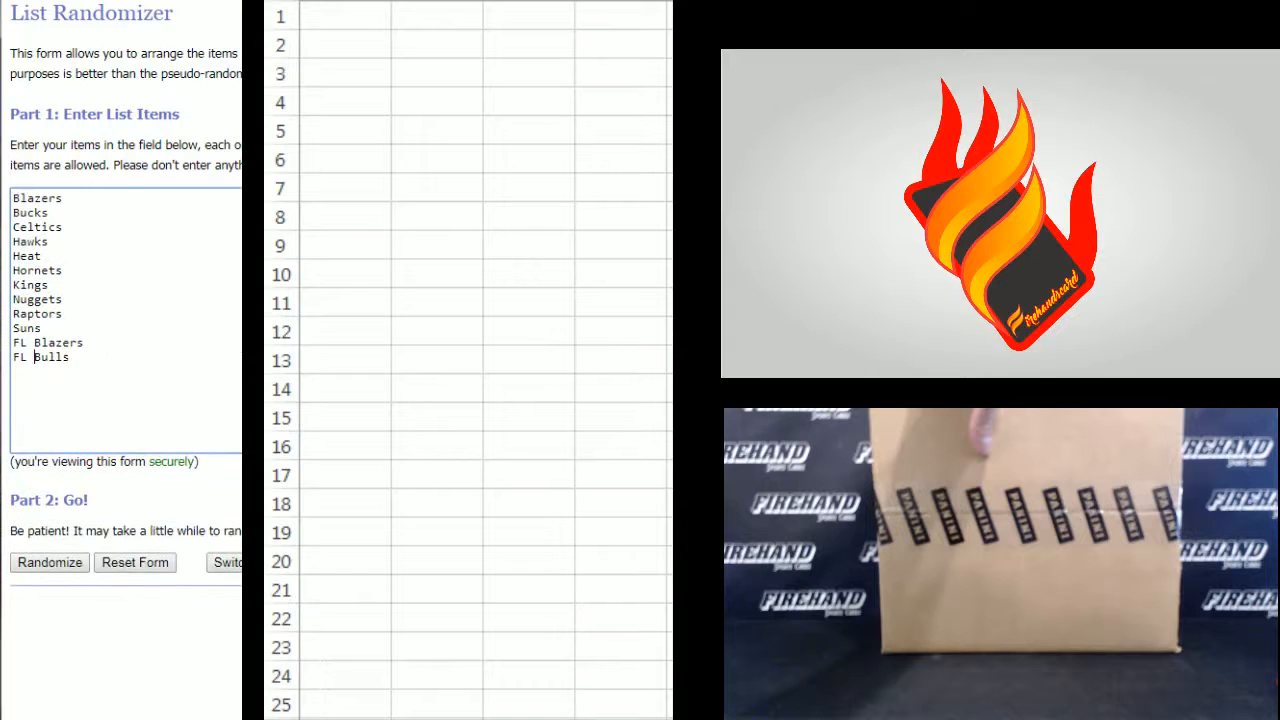
left_click_drag(37, 197, 37, 299)
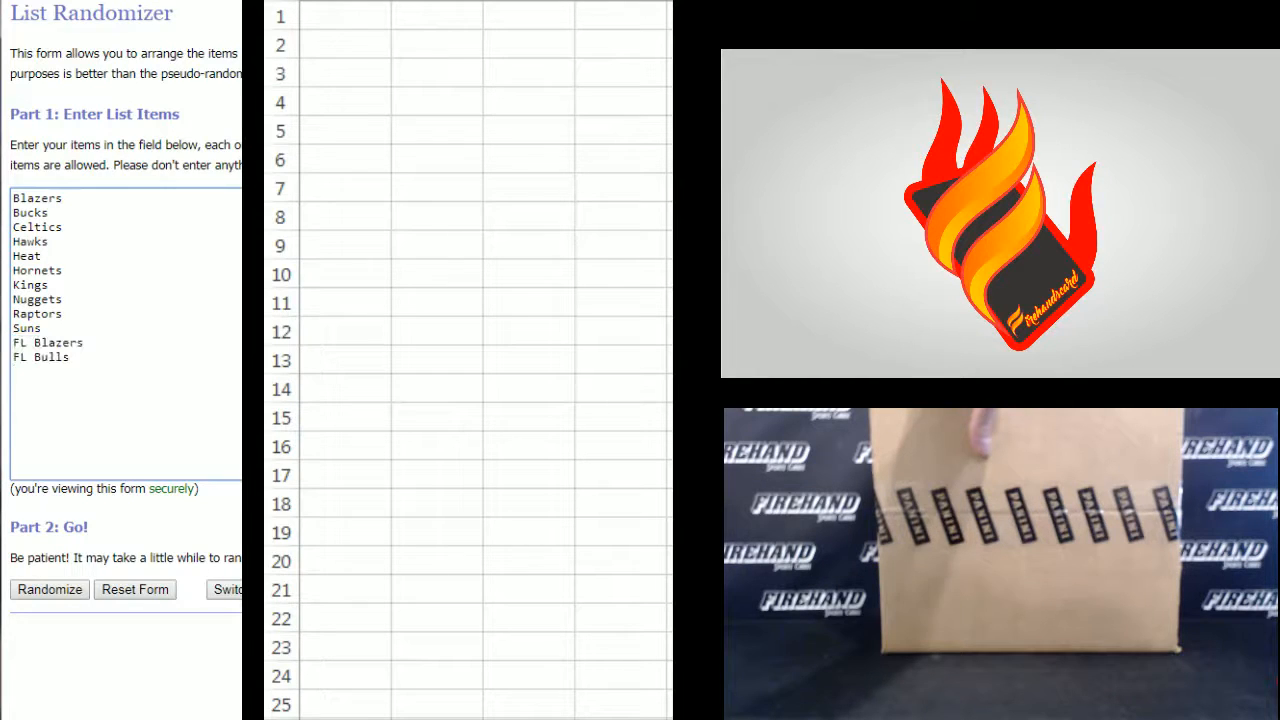
type("august.radjagukguk")
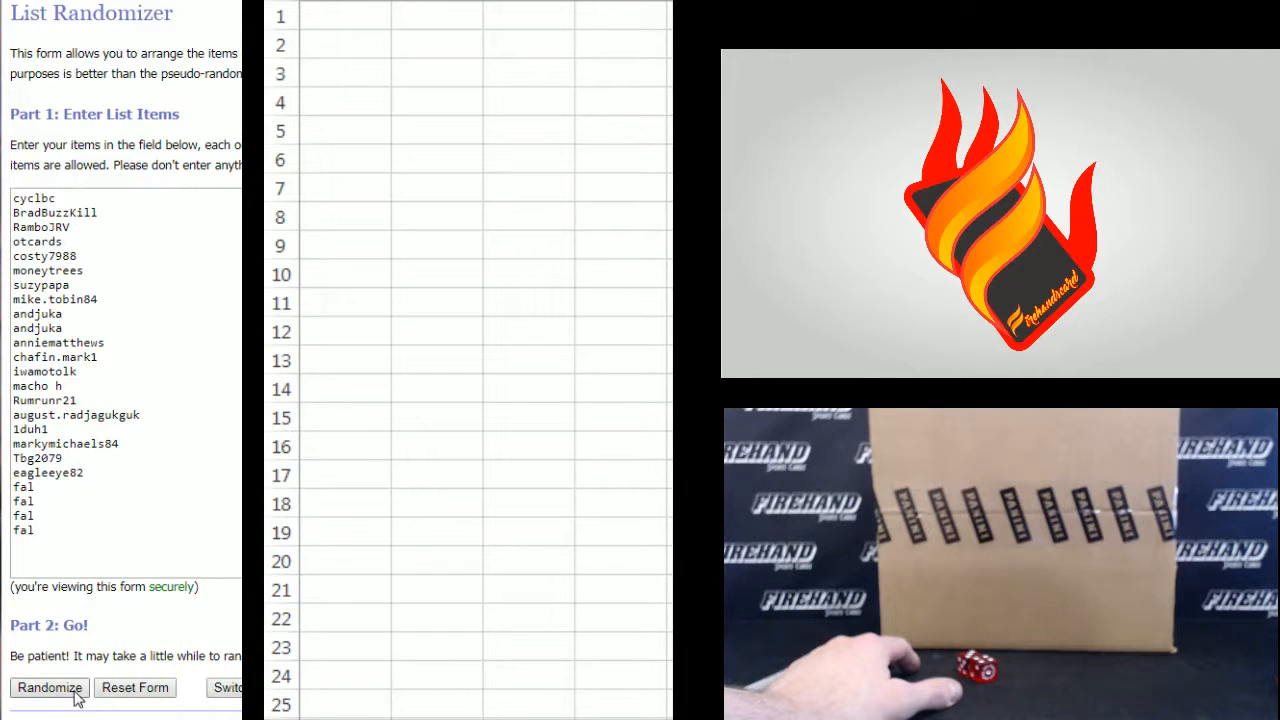
Randomize the participant list, then shuffle it again four more times.
left_click(48, 688)
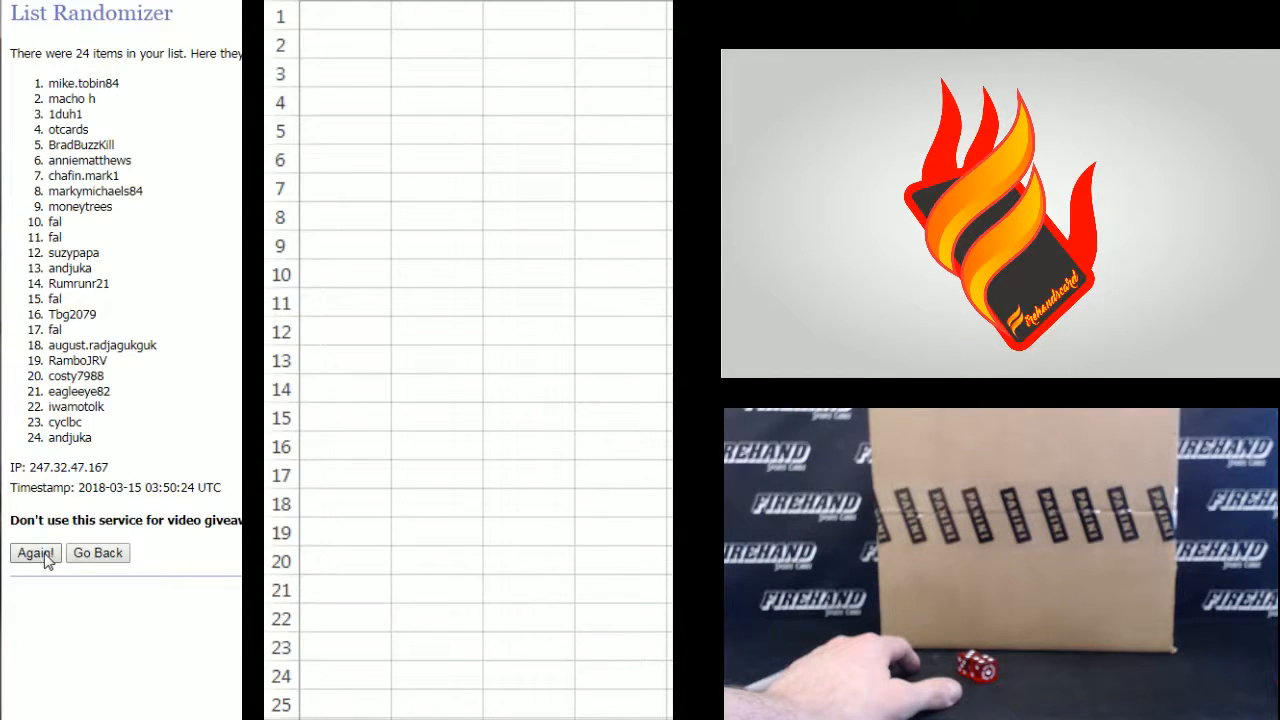
left_click(35, 553)
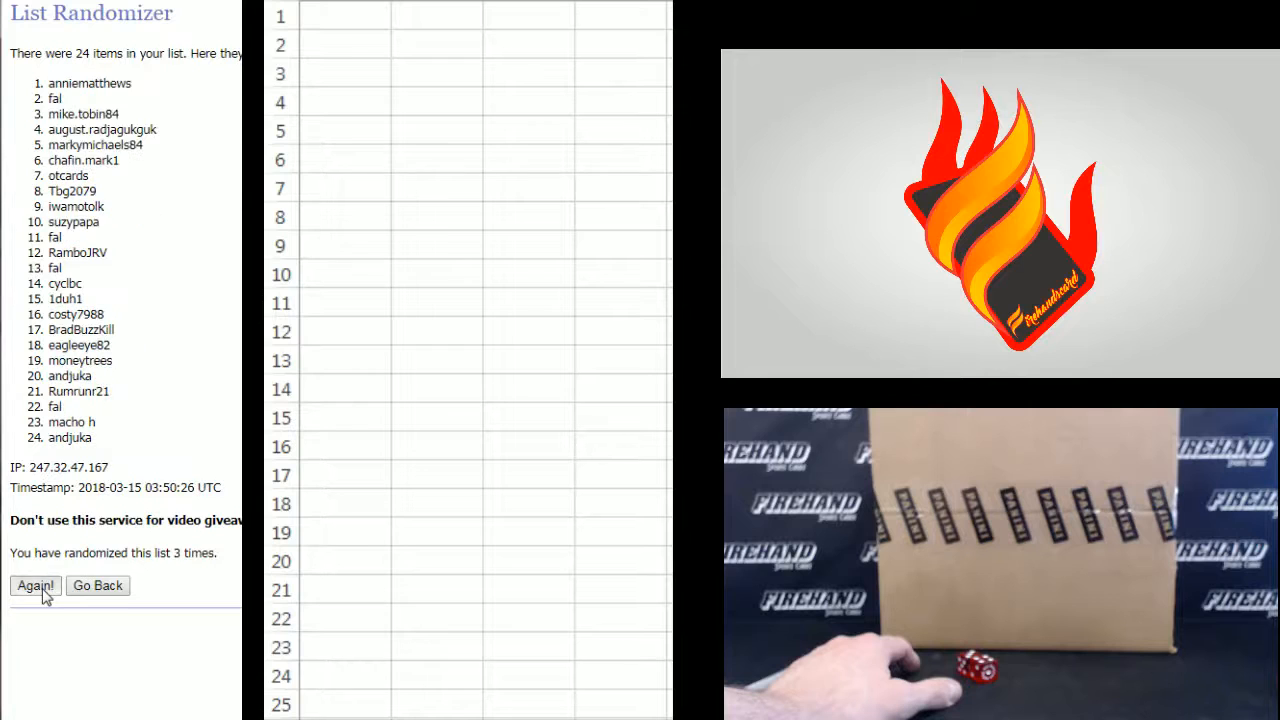
left_click(35, 586)
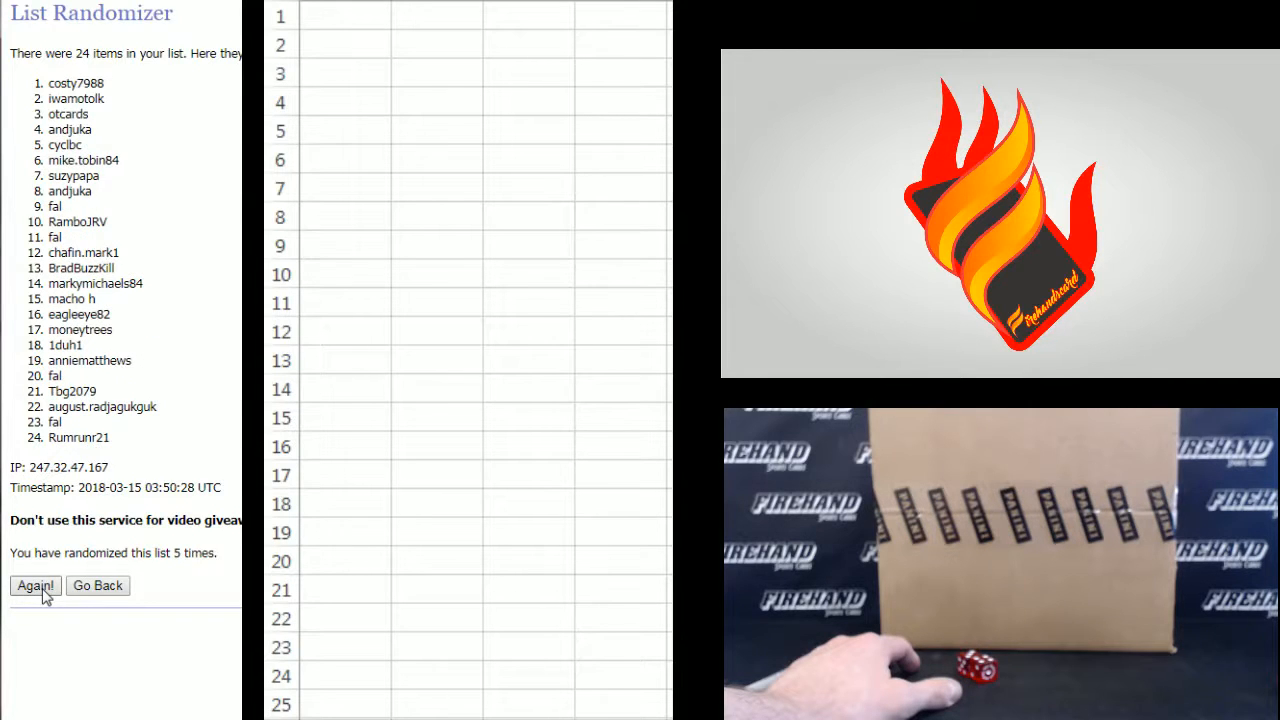
left_click(35, 586)
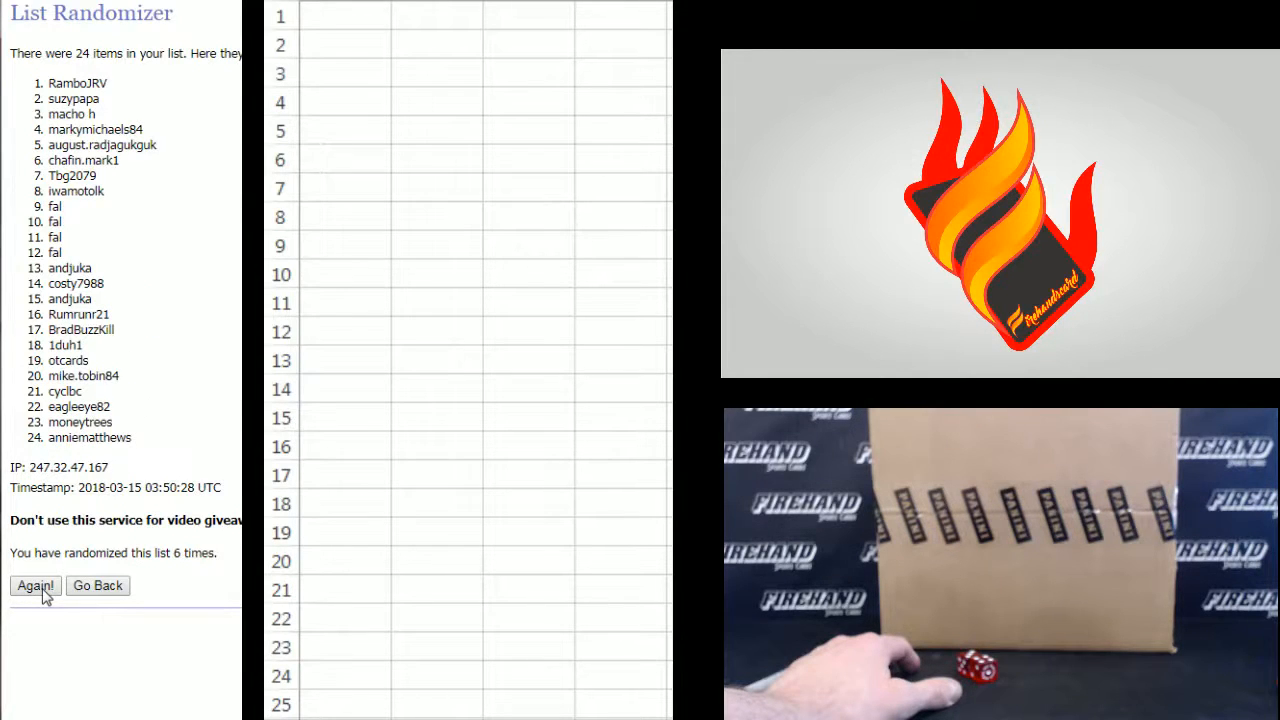
left_click(35, 585)
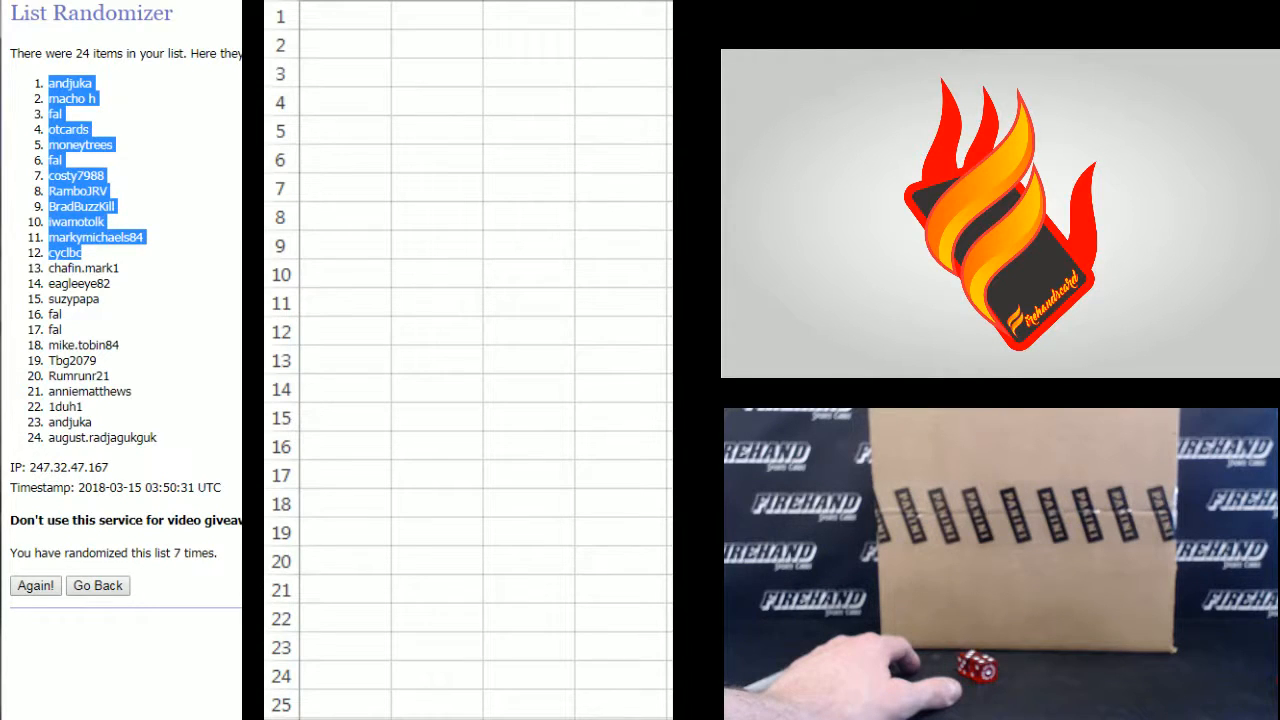
Paste the twelve shuffled participant names into A1 as plain text via Paste Special.
right_click(340, 18)
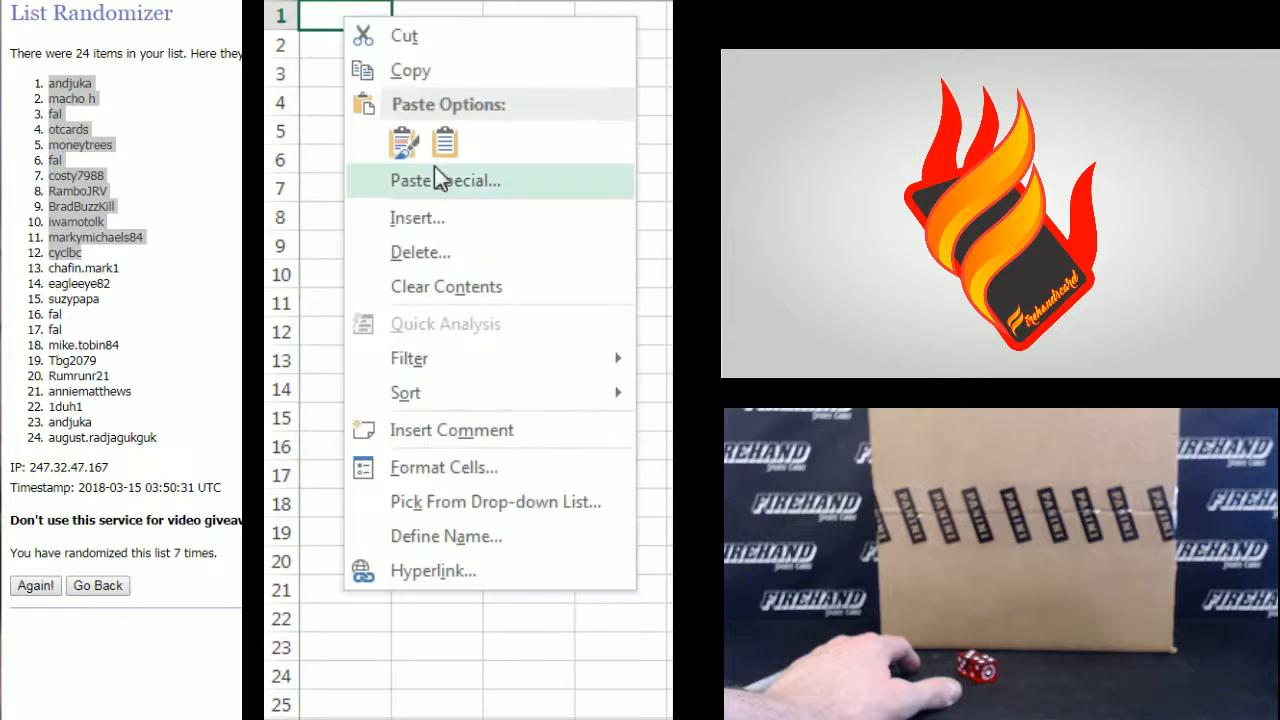
left_click(445, 180)
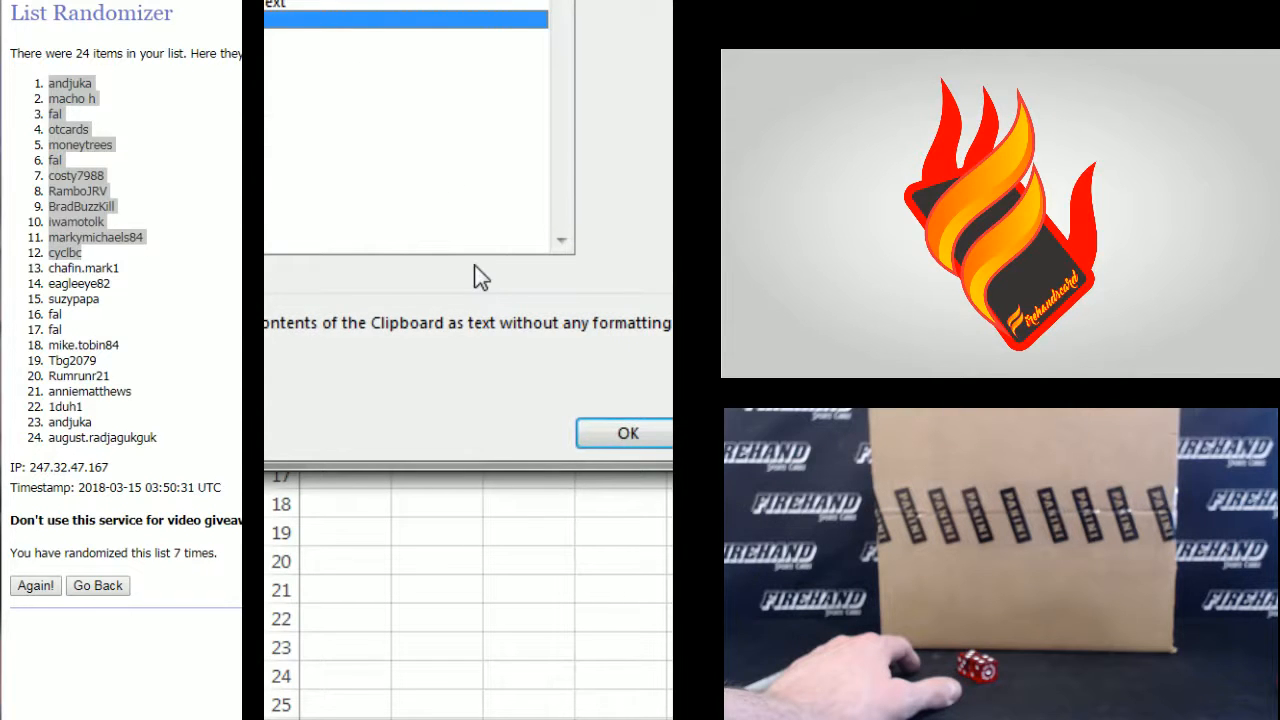
left_click(629, 433)
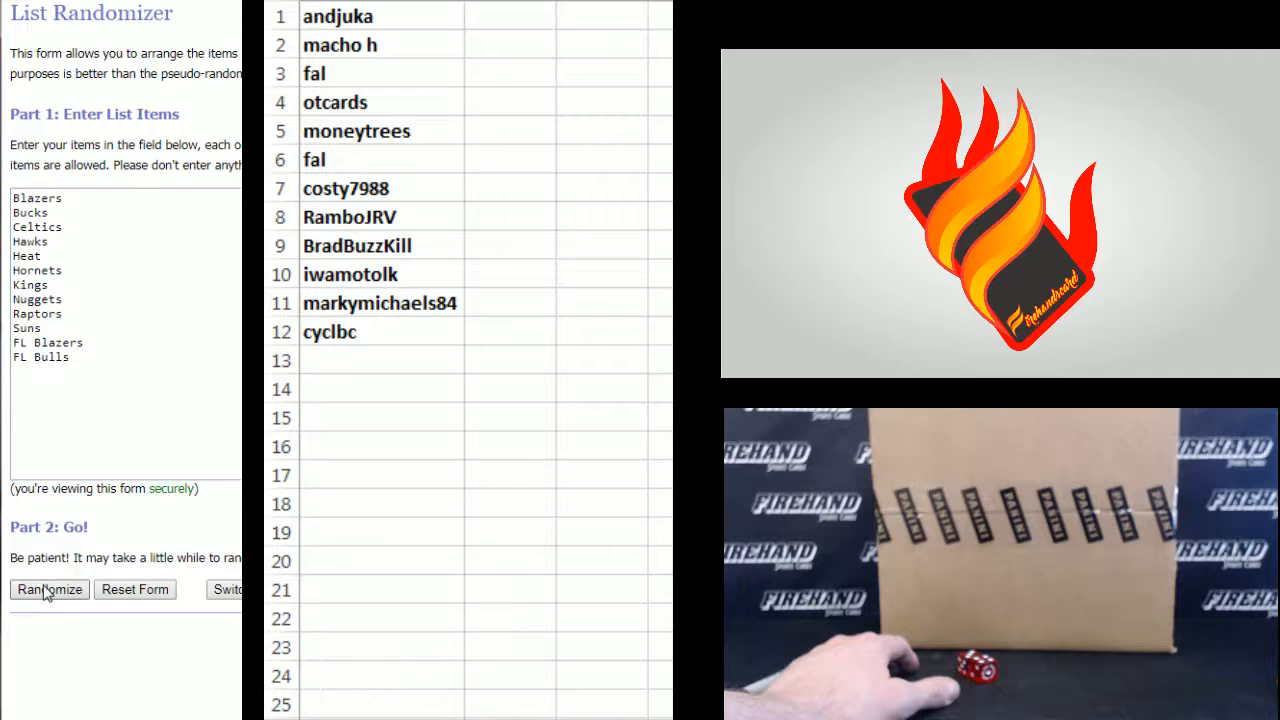
Randomize the twelve team names, then shuffle them three more times.
left_click(48, 589)
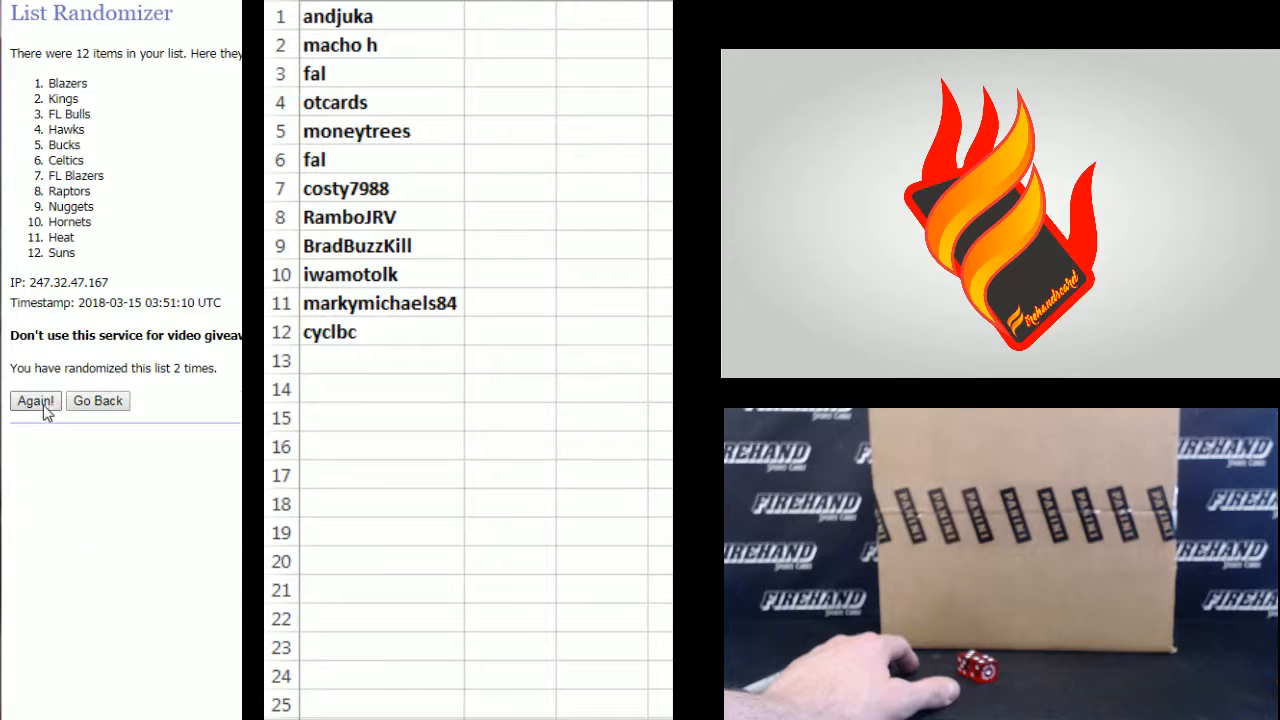
left_click(34, 401)
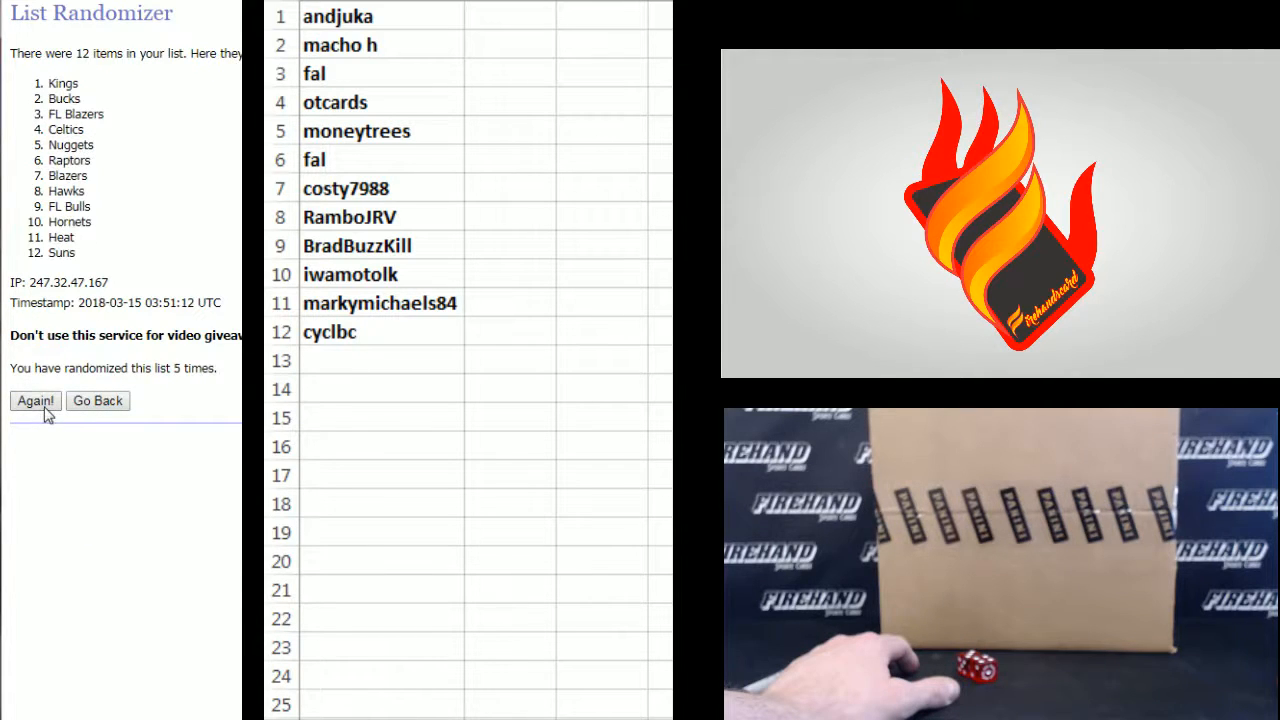
left_click(34, 401)
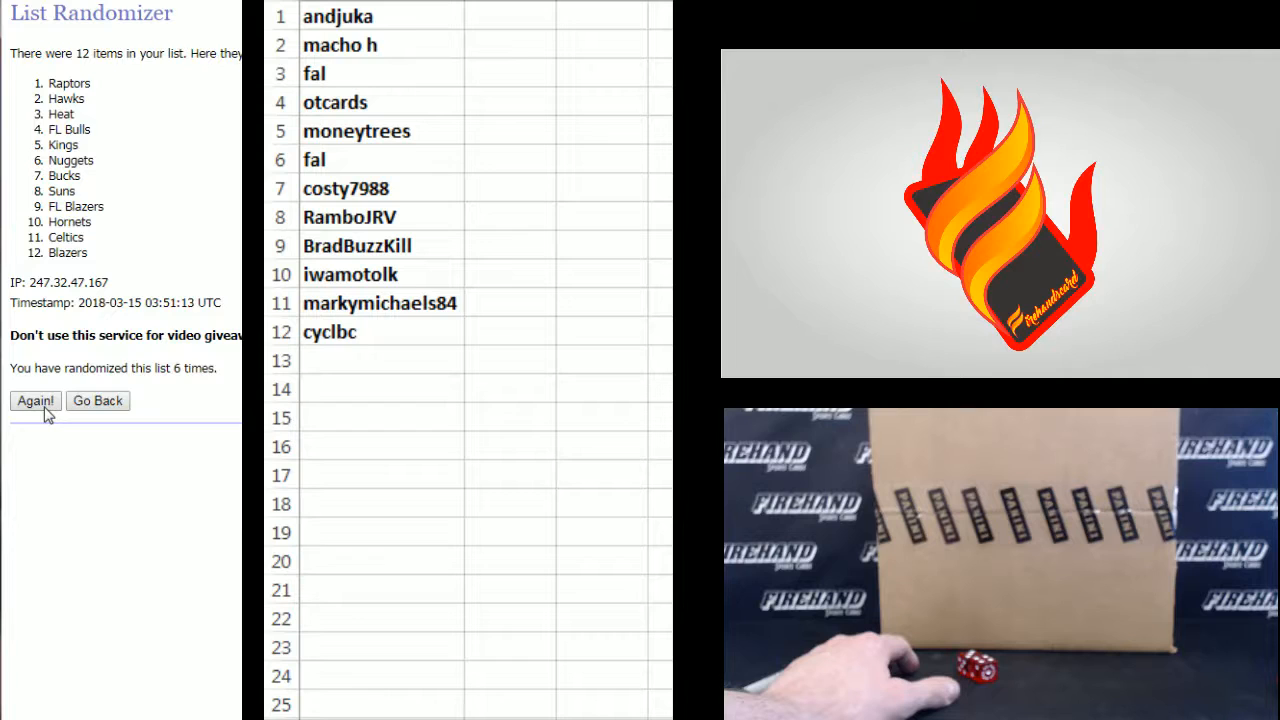
left_click(35, 401)
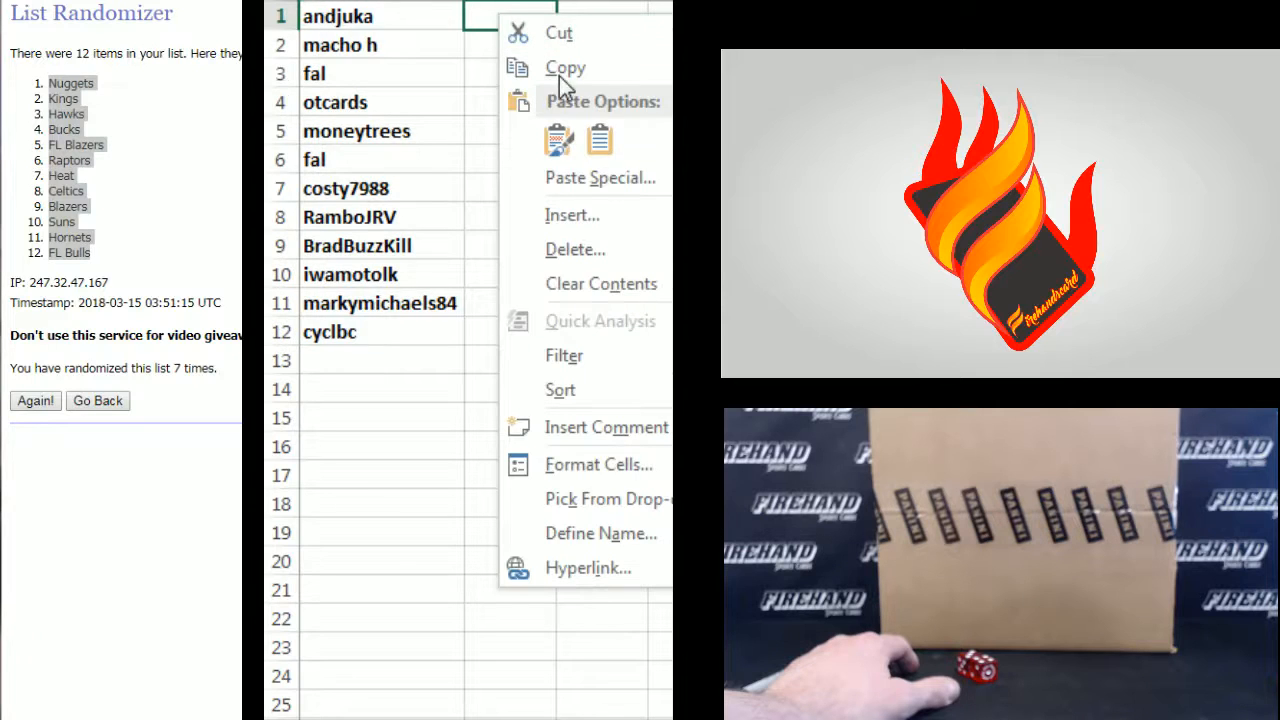
Paste the shuffled team names into column B and select the FL Bulls pairing in row 4.
left_click(600, 177)
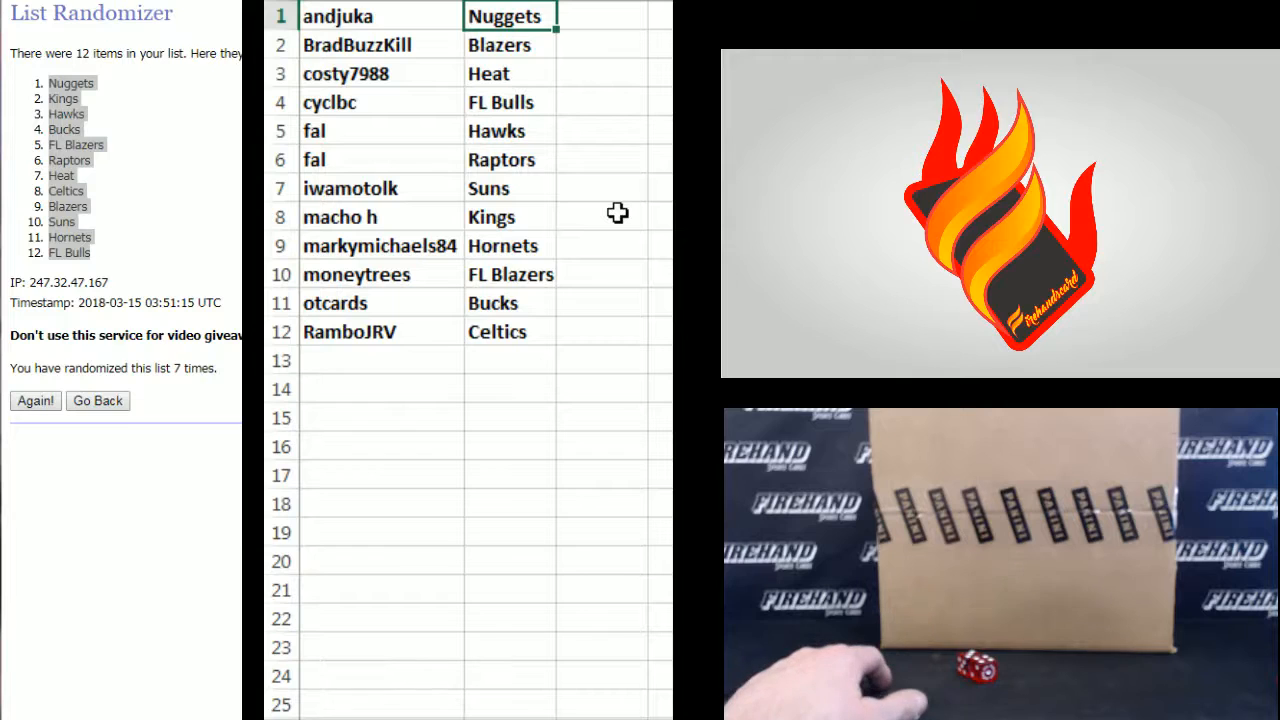
left_click(506, 102)
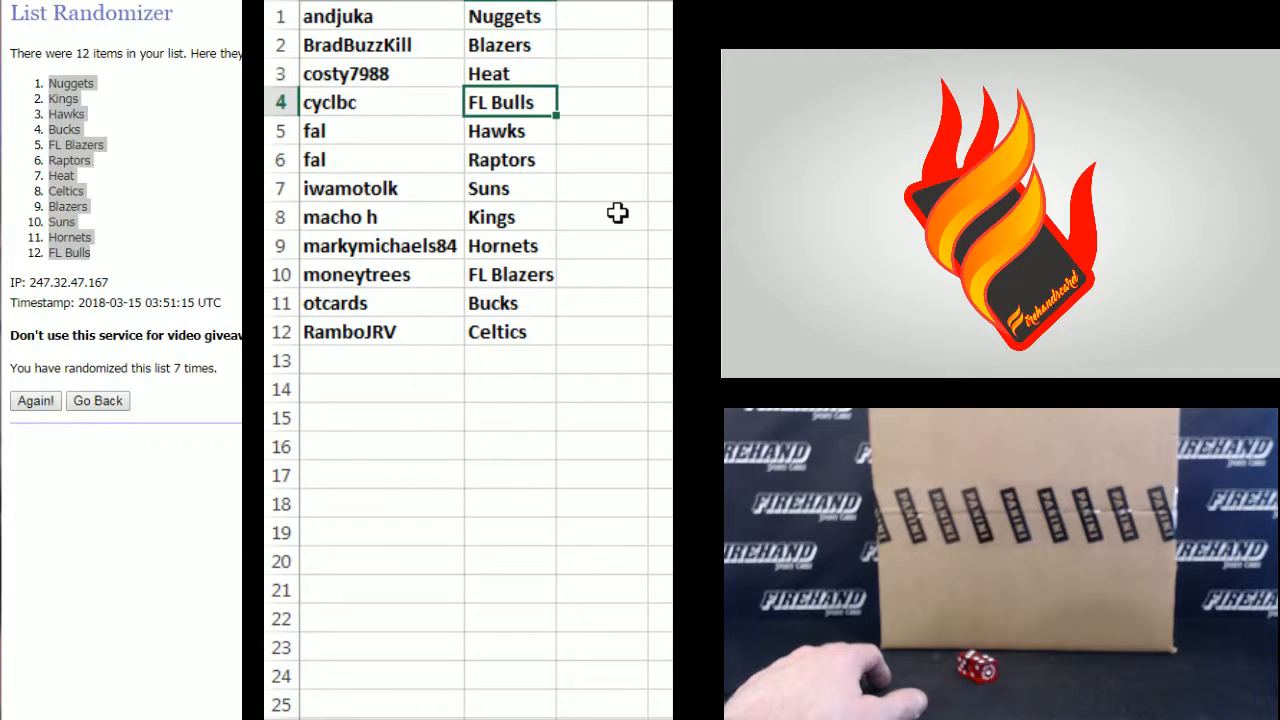